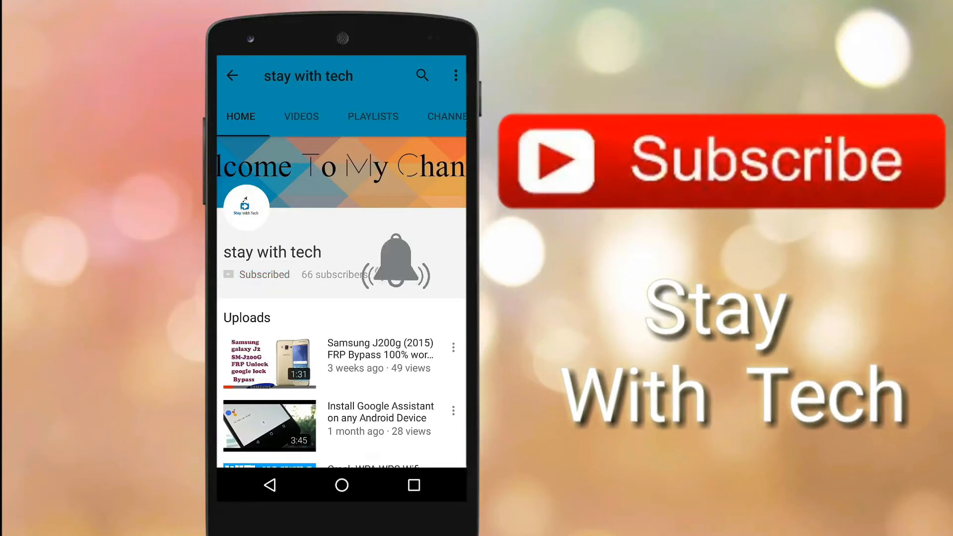
# Set the Xiaomi phone model to Mi_4I_Fastboot on port COM1
pyautogui.click(393, 266)
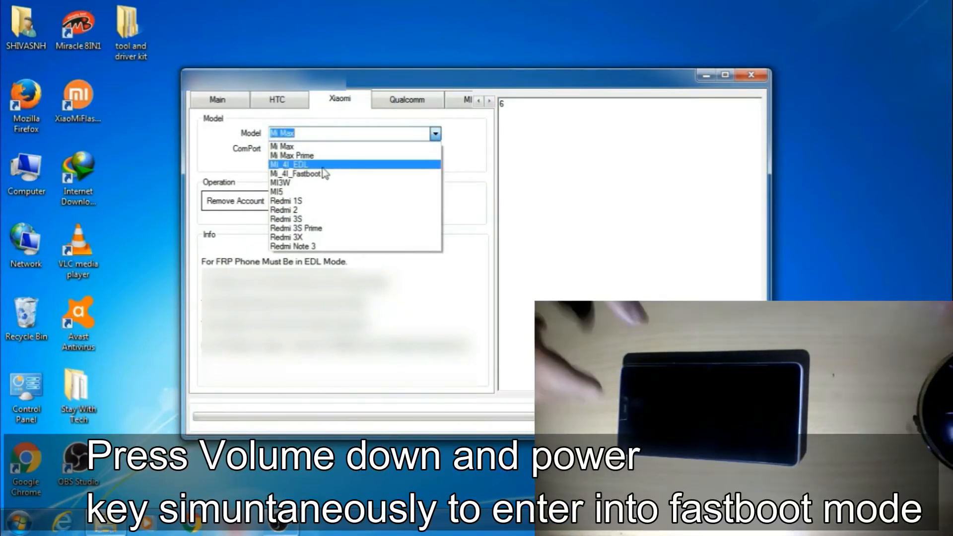
pyautogui.click(296, 173)
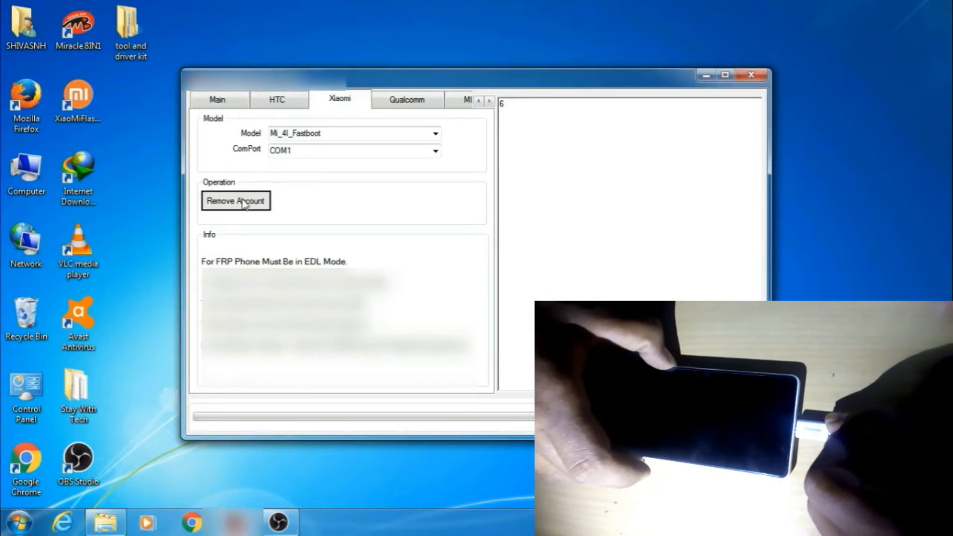
# Run Remove Account so the log reports 'Job Finish Successfully'
pyautogui.click(239, 201)
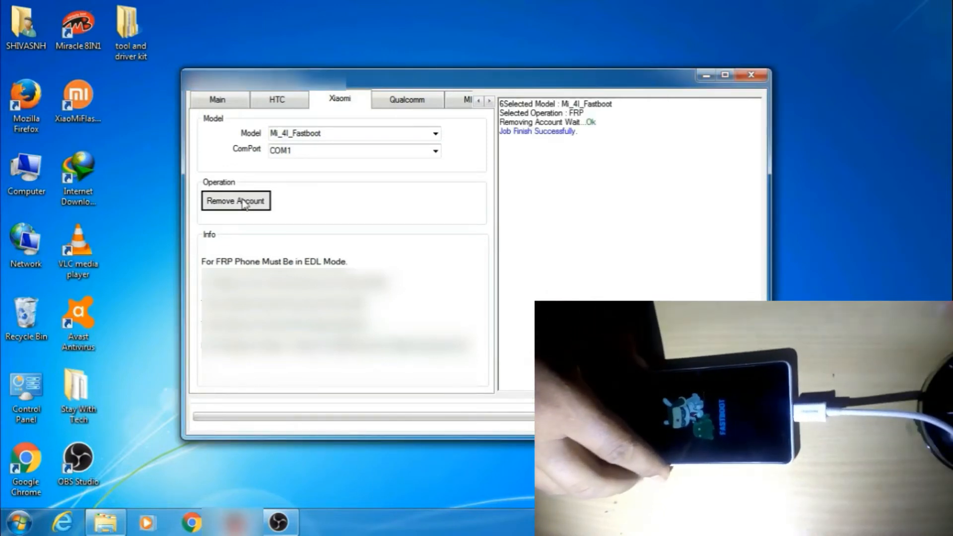